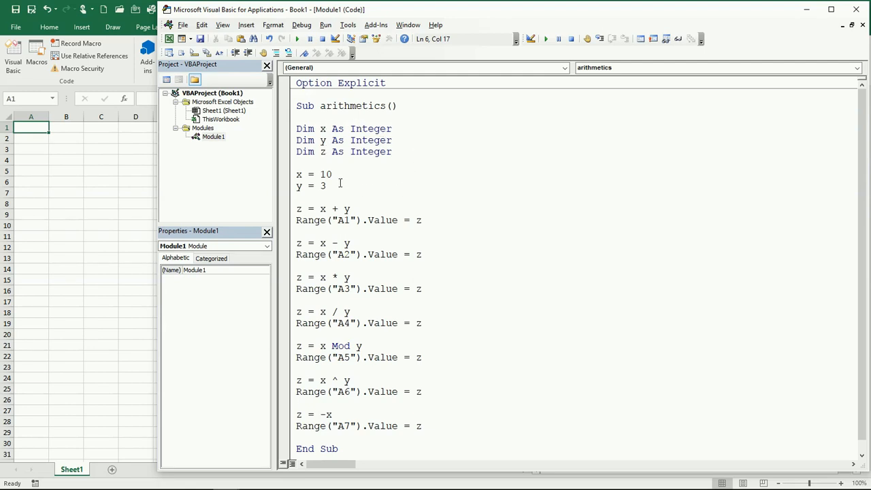
{"action": "mouse_move", "coordinate": [346, 197]}
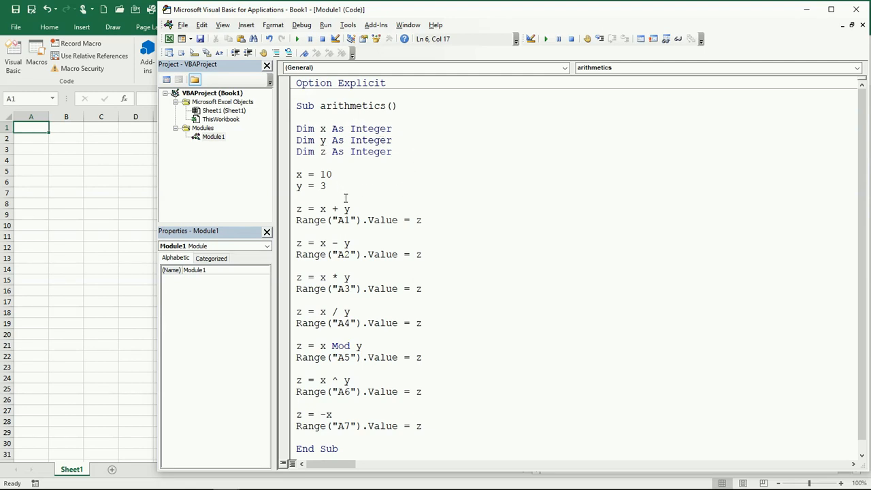
Step: Finish the product line with * and run the arithmetics macro from inside the Sub
{"action": "left_click", "coordinate": [334, 210]}
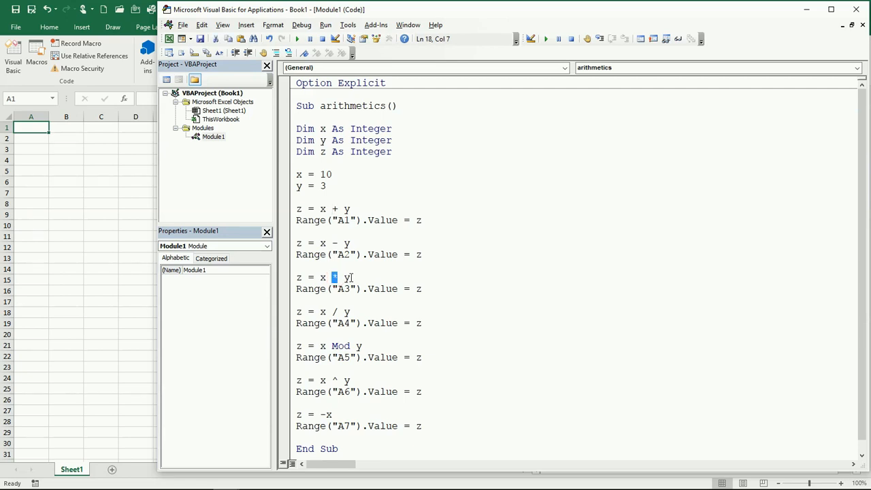
{"action": "type", "text": "*"}
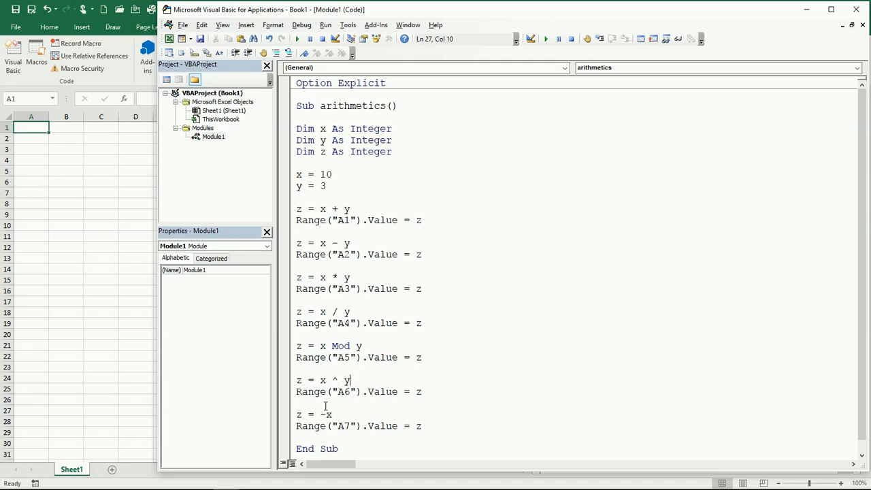
{"action": "mouse_move", "coordinate": [387, 180]}
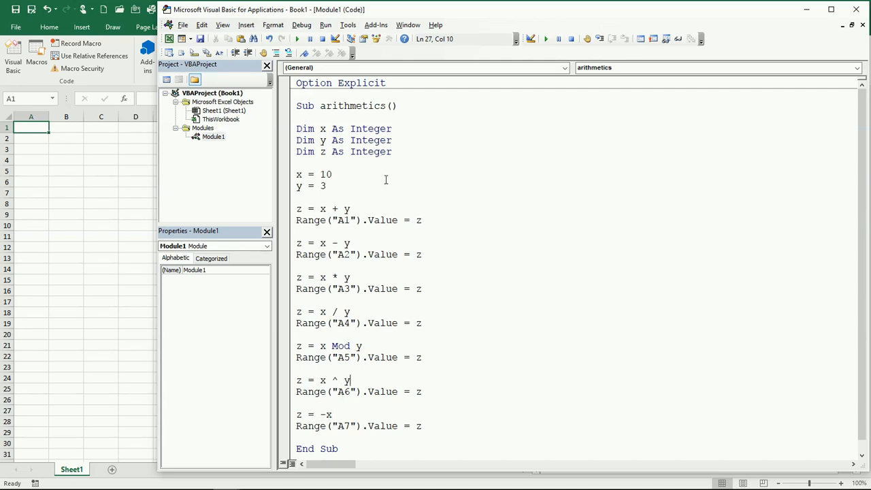
{"action": "left_click", "coordinate": [297, 38]}
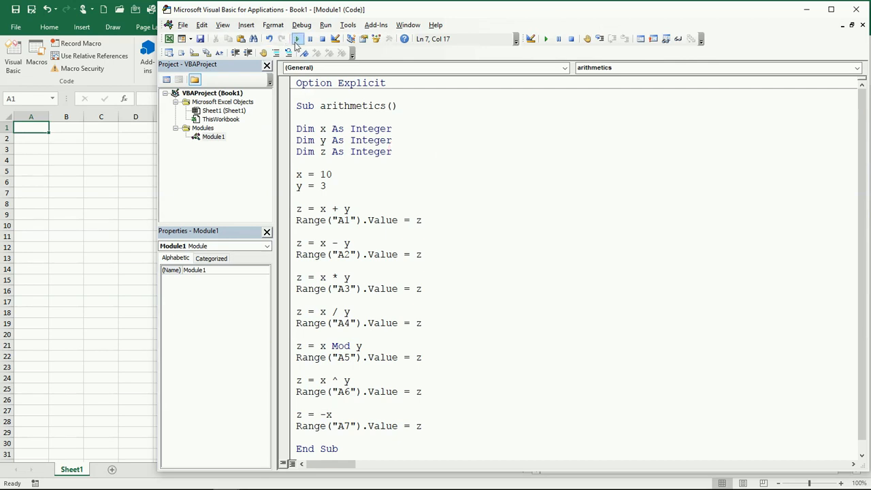
{"action": "left_click", "coordinate": [296, 39]}
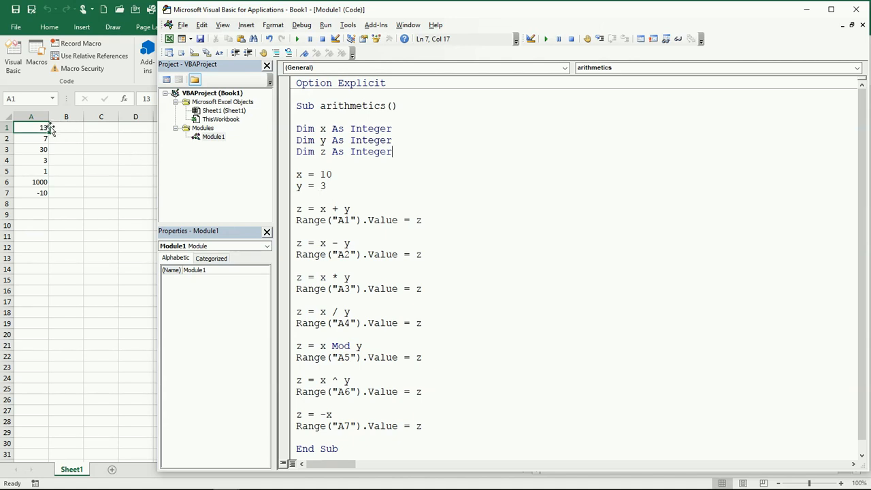
{"action": "mouse_move", "coordinate": [49, 138]}
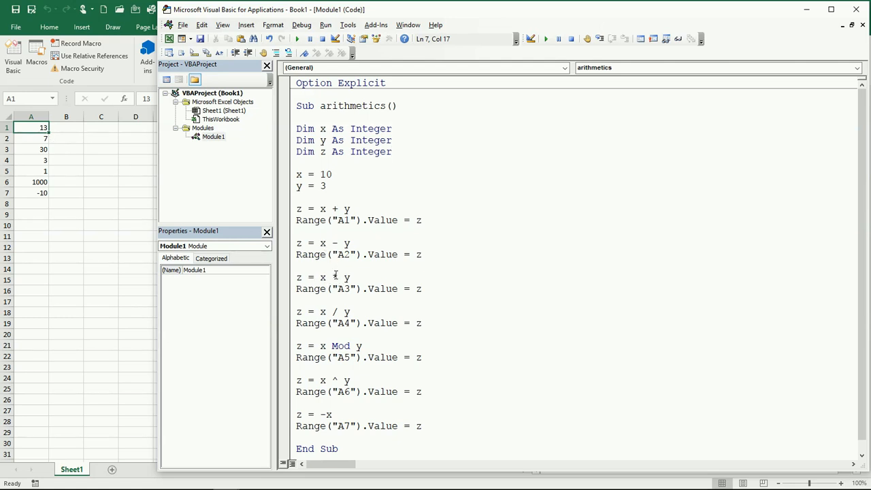
Step: Review the results in Sheet1 and edit the macro's multiplication and power (^) expressions
{"action": "type", "text": "*"}
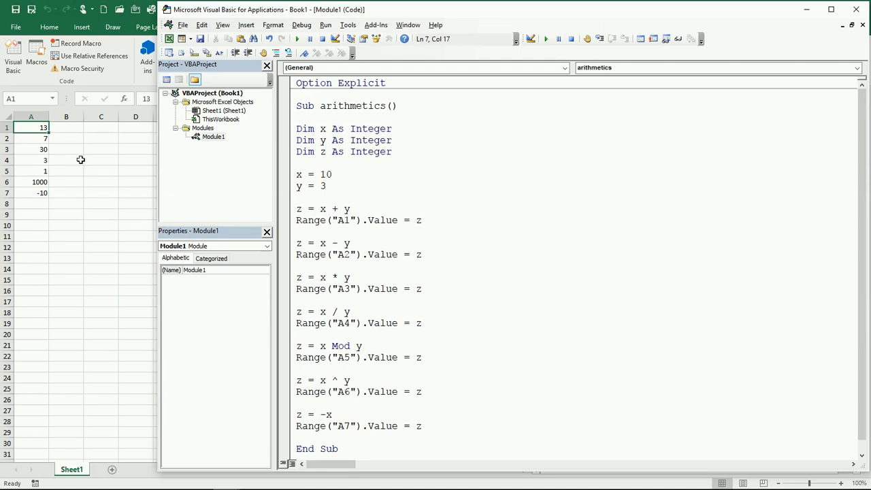
{"action": "mouse_move", "coordinate": [84, 160]}
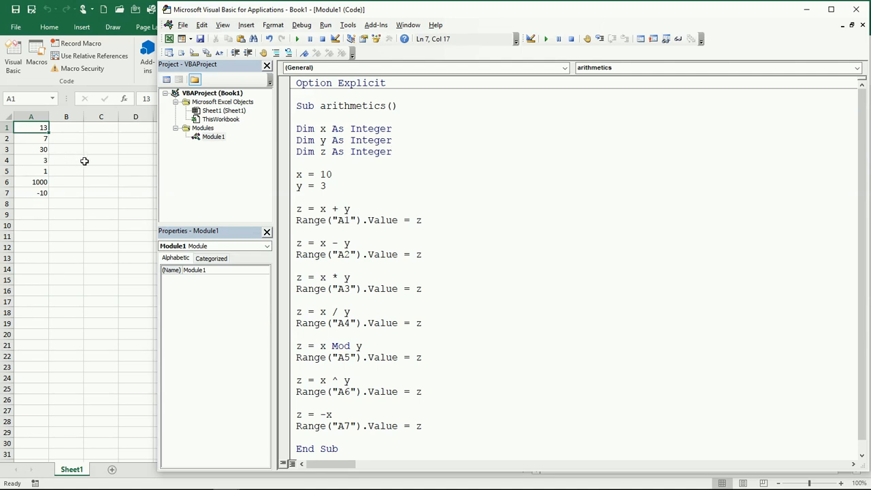
{"action": "mouse_move", "coordinate": [94, 163]}
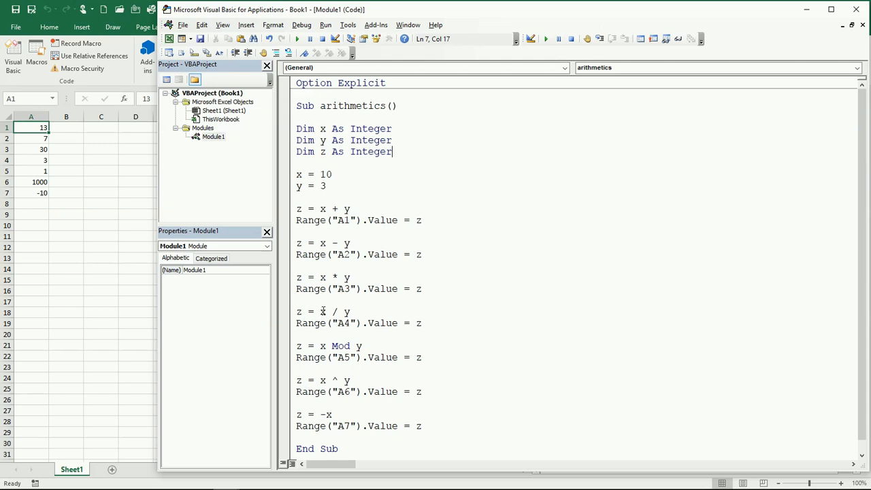
{"action": "mouse_move", "coordinate": [330, 312]}
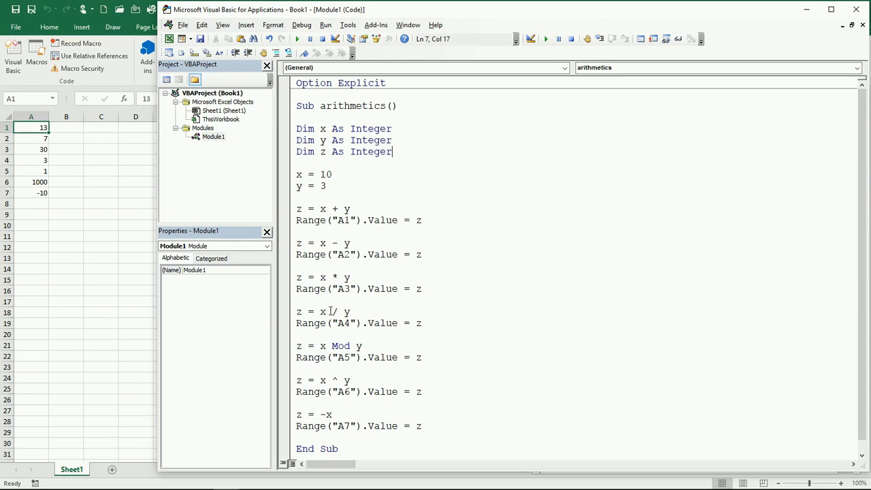
{"action": "double_click", "coordinate": [332, 312]}
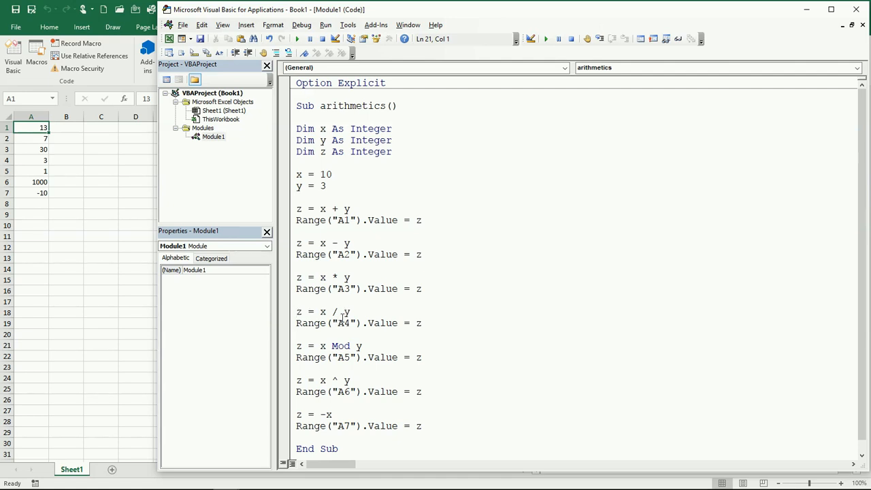
{"action": "left_click", "coordinate": [297, 312]}
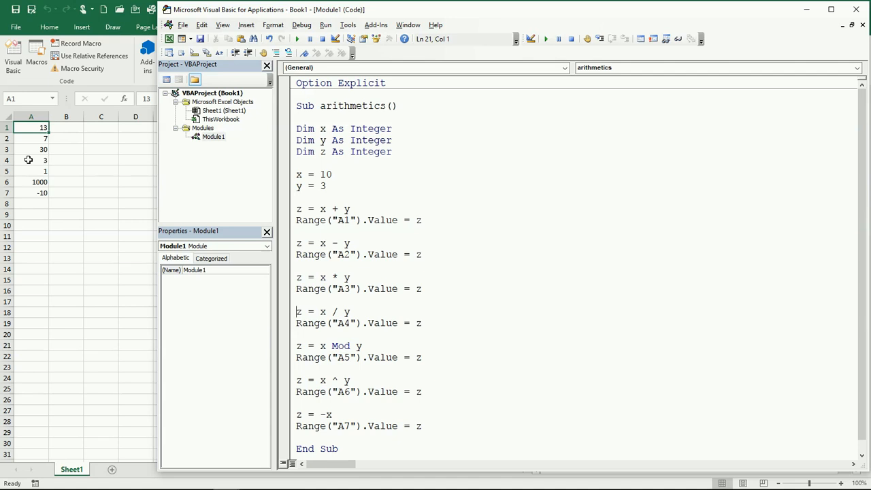
{"action": "mouse_move", "coordinate": [31, 161]}
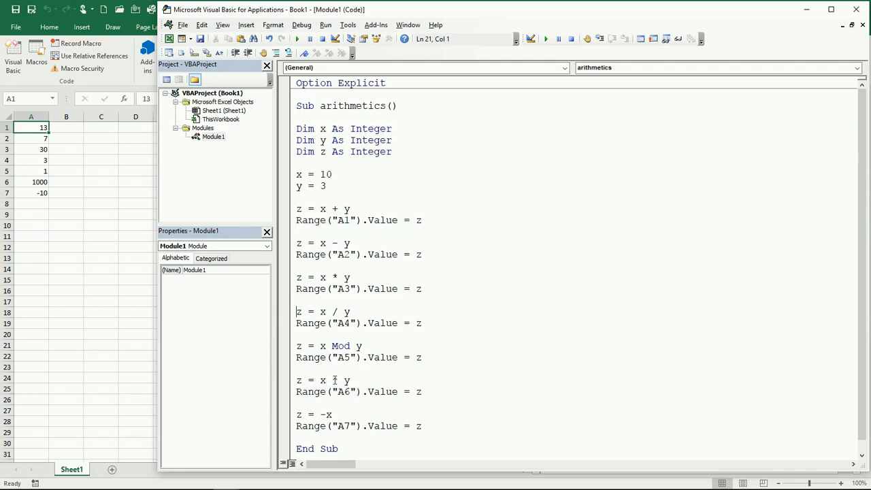
{"action": "type", "text": "^"}
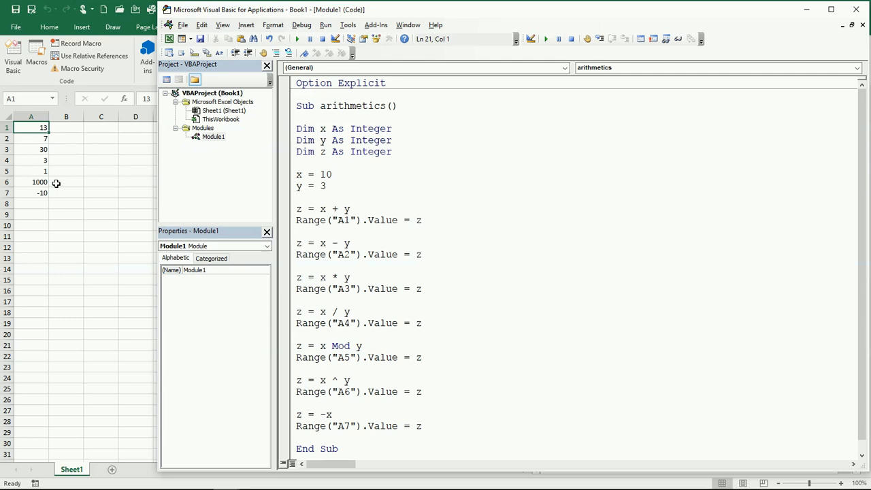
{"action": "mouse_move", "coordinate": [63, 186]}
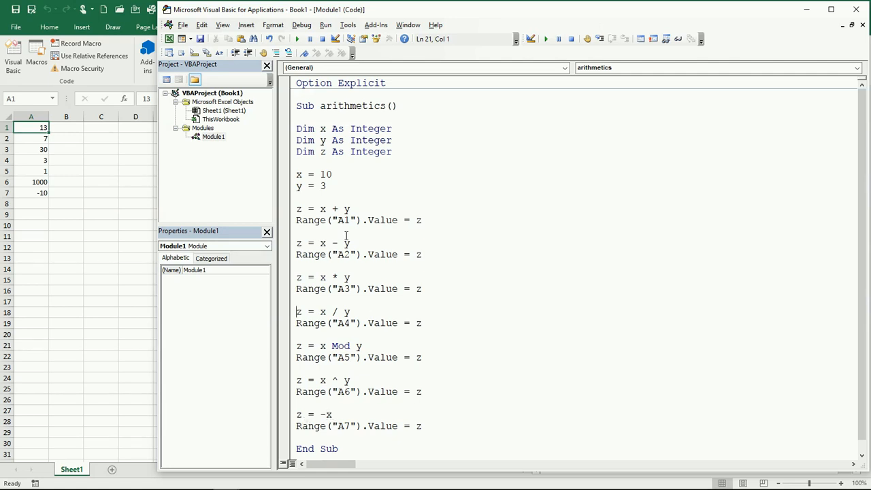
Step: Declare z As Double instead of Integer and rerun the macro so A4 shows 3.333333
{"action": "left_click", "coordinate": [393, 153]}
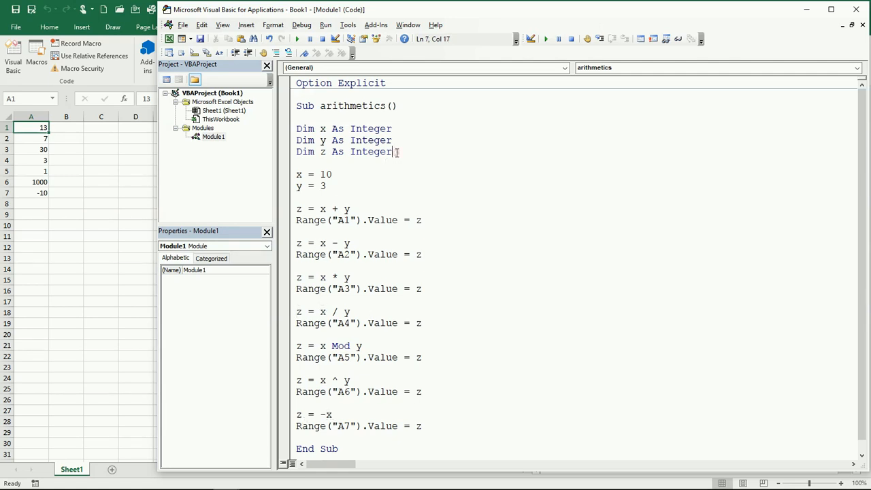
{"action": "key", "text": "BackSpace"}
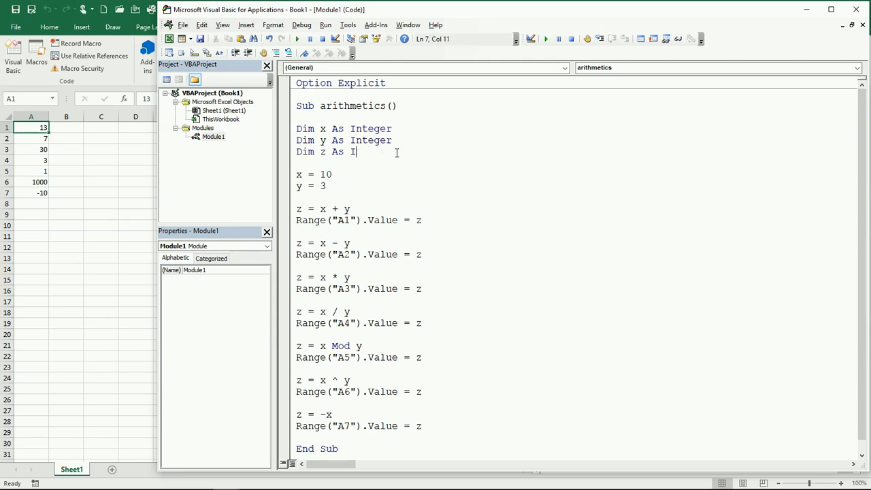
{"action": "type", "text": "ouble"}
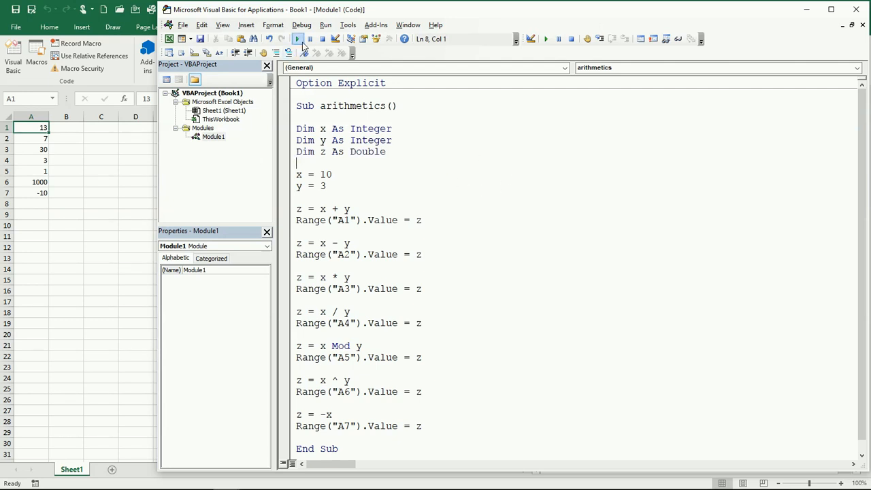
{"action": "left_click", "coordinate": [296, 39]}
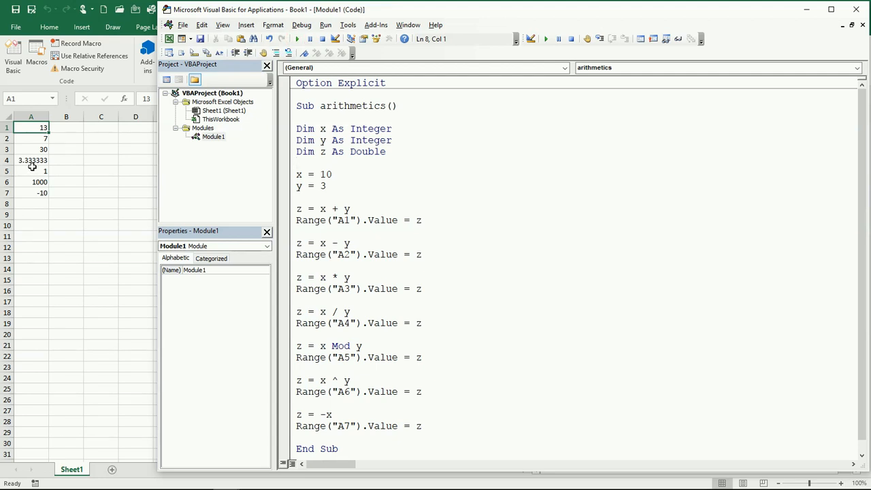
{"action": "mouse_move", "coordinate": [382, 240]}
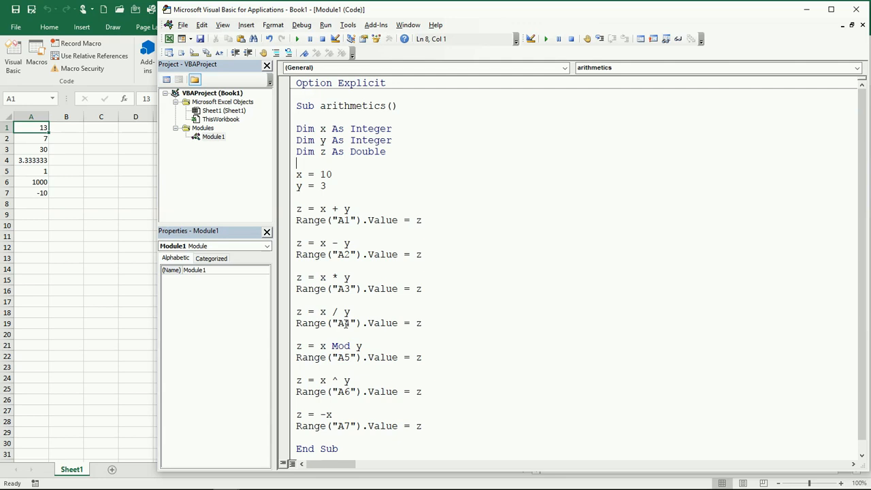
{"action": "mouse_move", "coordinate": [346, 316]}
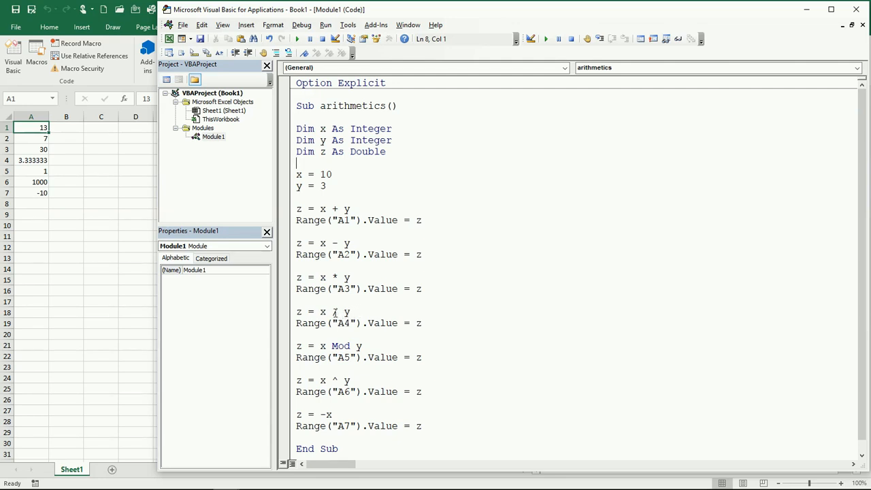
{"action": "type", "text": "/"}
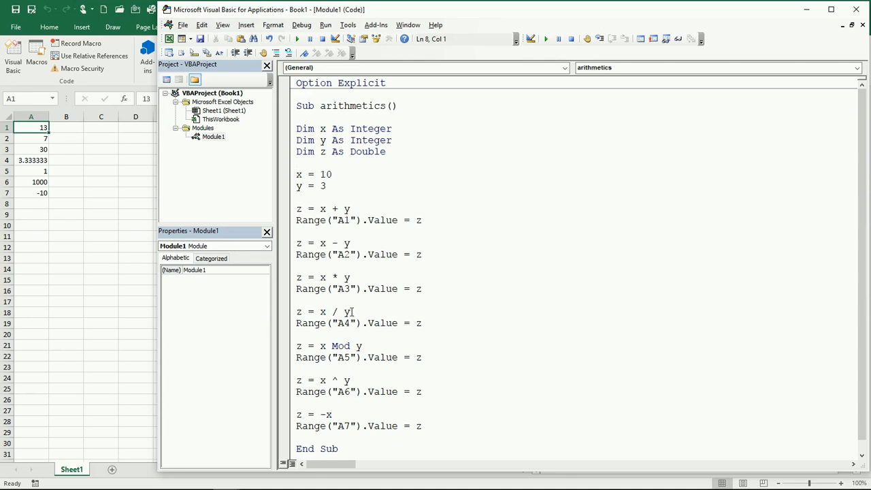
{"action": "mouse_move", "coordinate": [106, 166]}
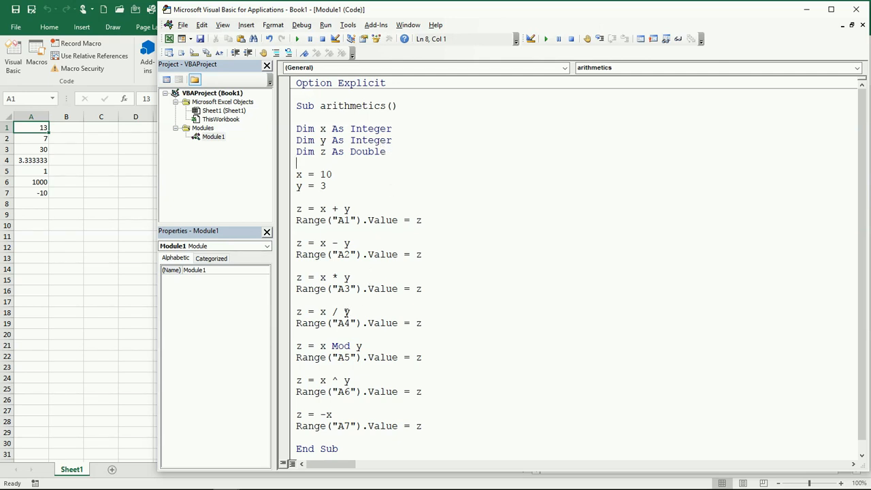
{"action": "mouse_move", "coordinate": [347, 184]}
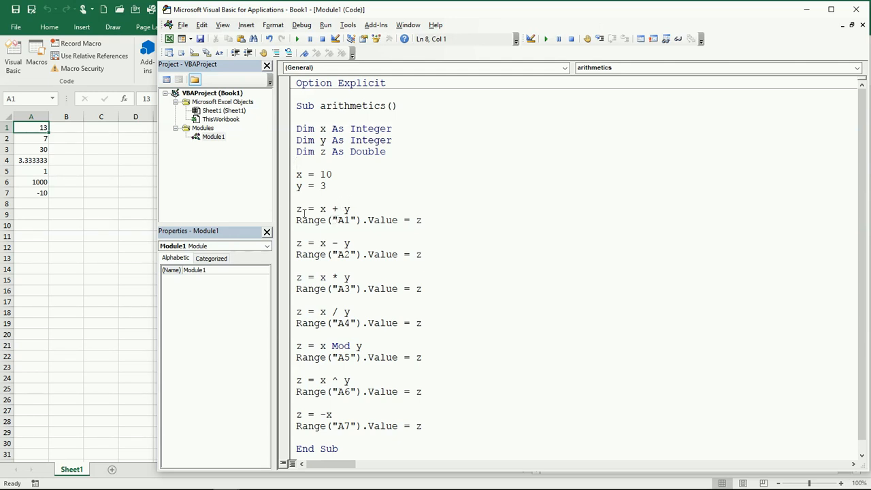
{"action": "mouse_move", "coordinate": [389, 168]}
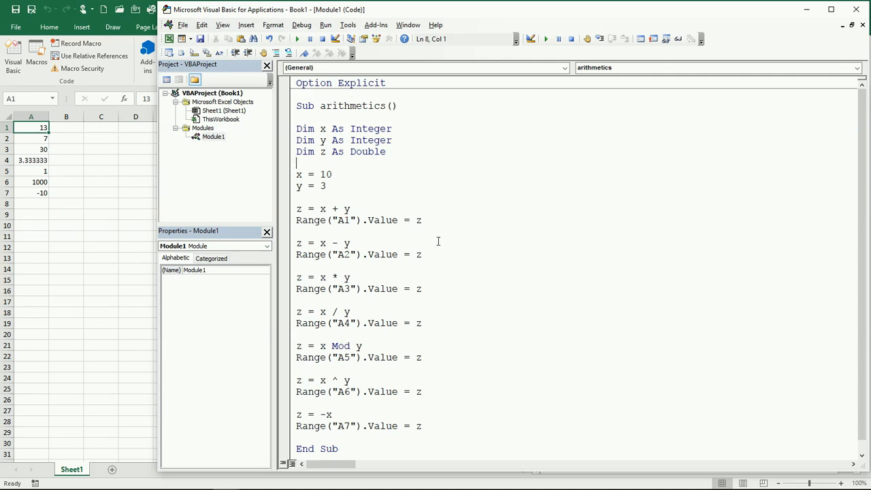
{"action": "mouse_move", "coordinate": [349, 332]}
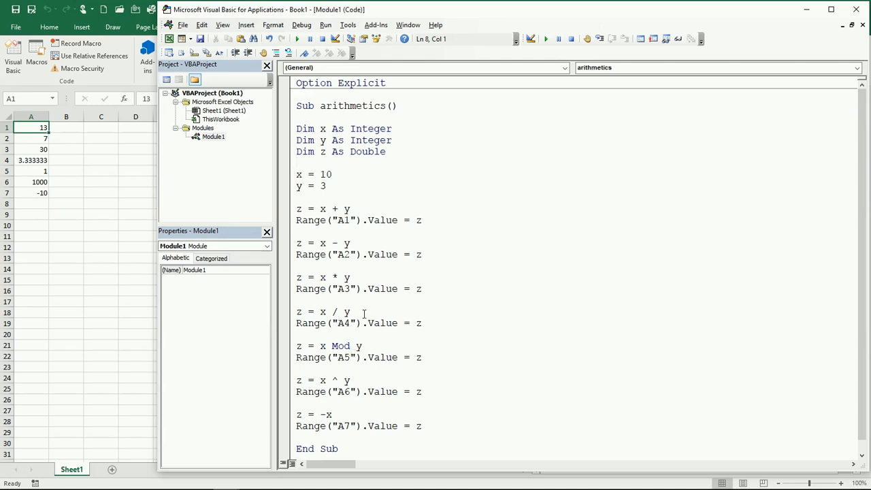
{"action": "mouse_move", "coordinate": [414, 177]}
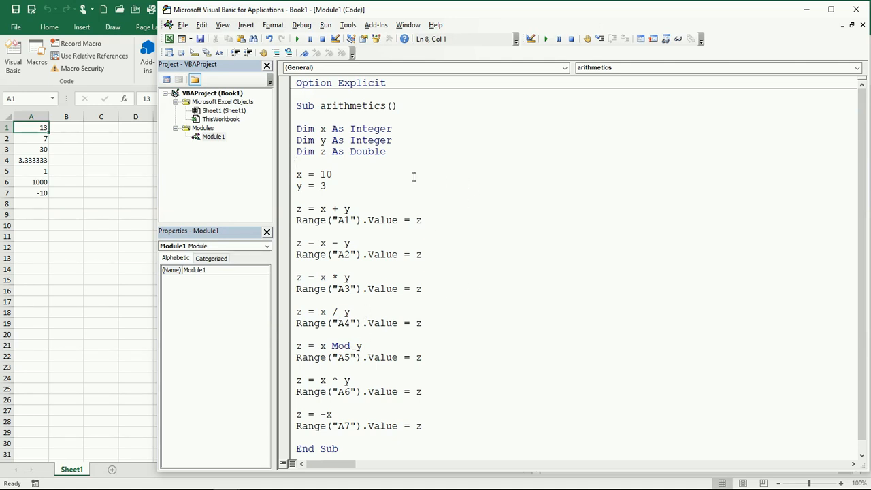
{"action": "mouse_move", "coordinate": [259, 180]}
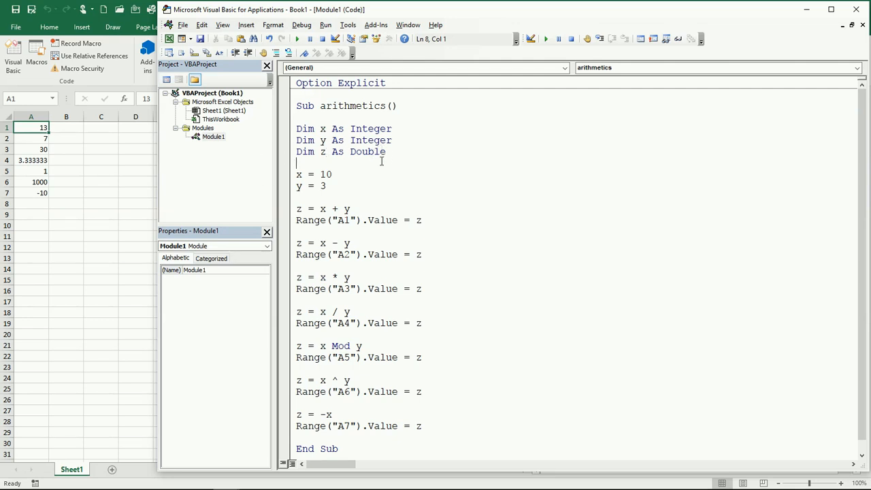
{"action": "mouse_move", "coordinate": [340, 179]}
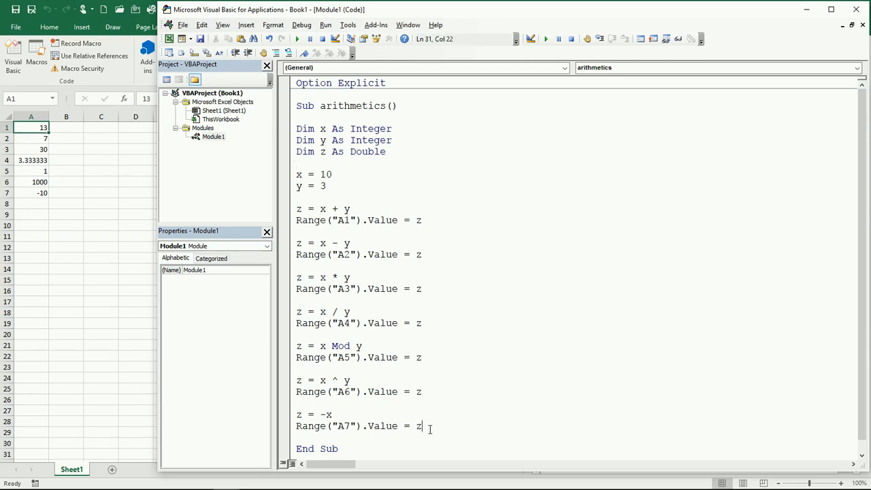
{"action": "left_click", "coordinate": [297, 198]}
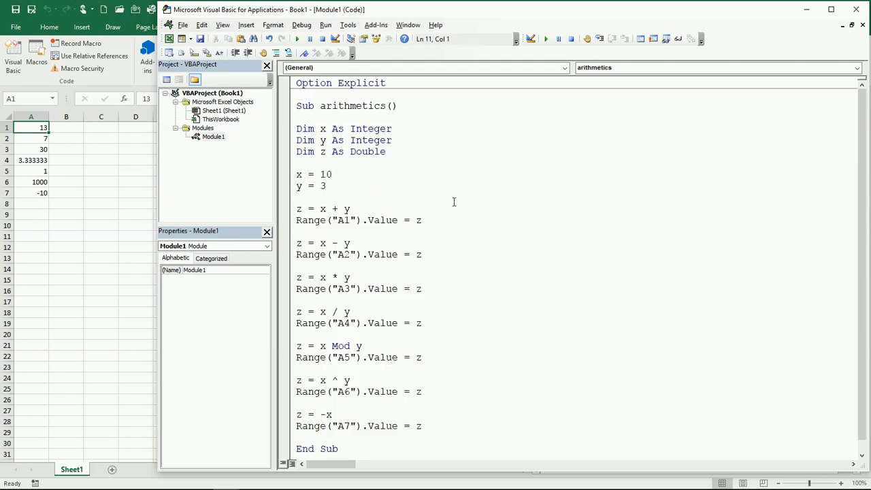
{"action": "mouse_move", "coordinate": [490, 148]}
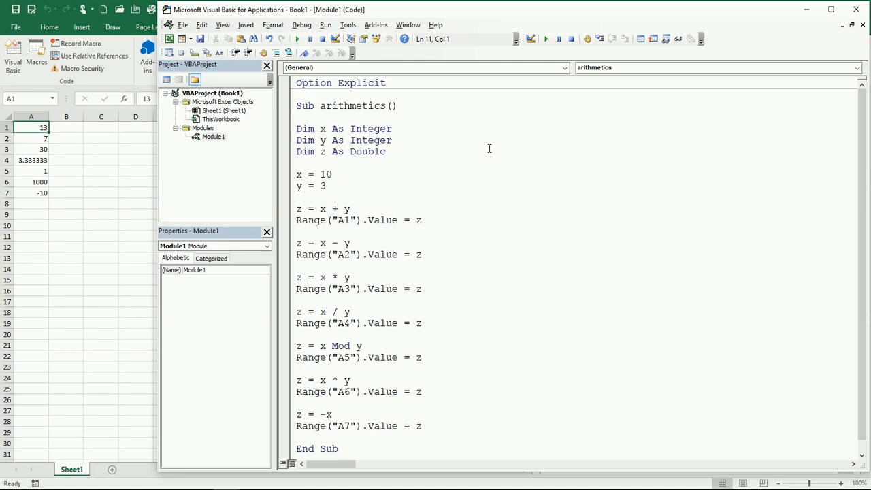
{"action": "mouse_move", "coordinate": [506, 135]}
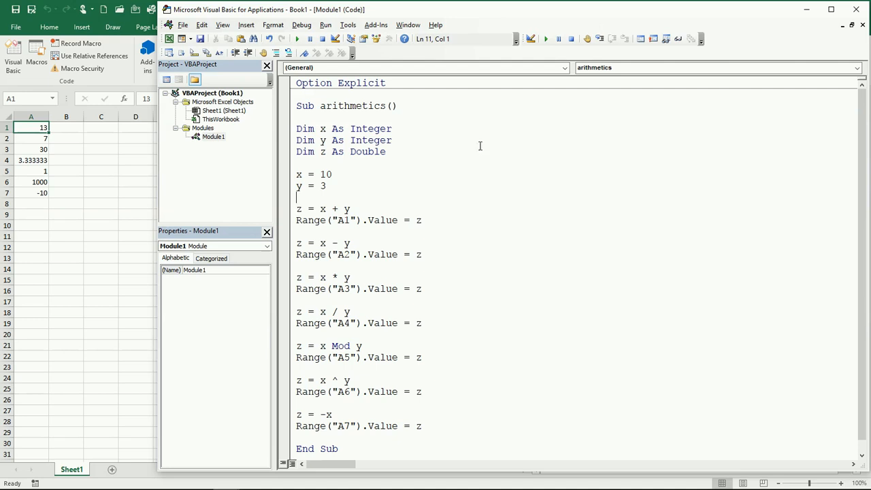
{"action": "mouse_move", "coordinate": [256, 125]}
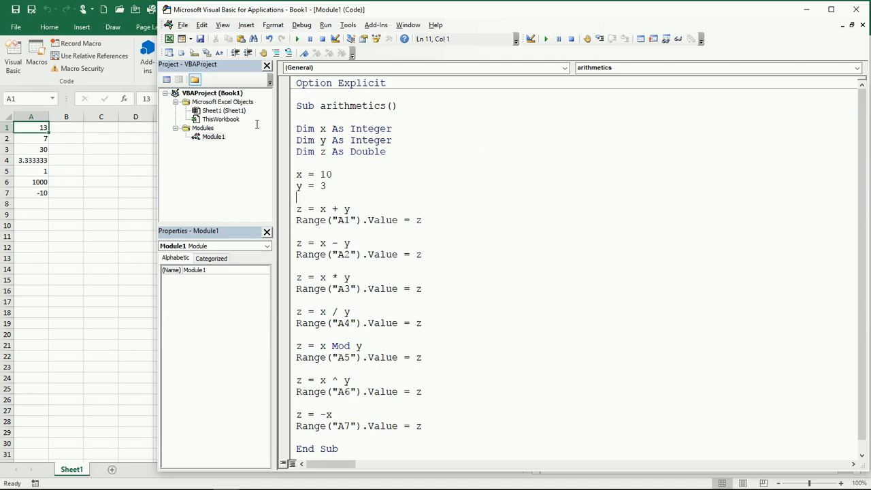